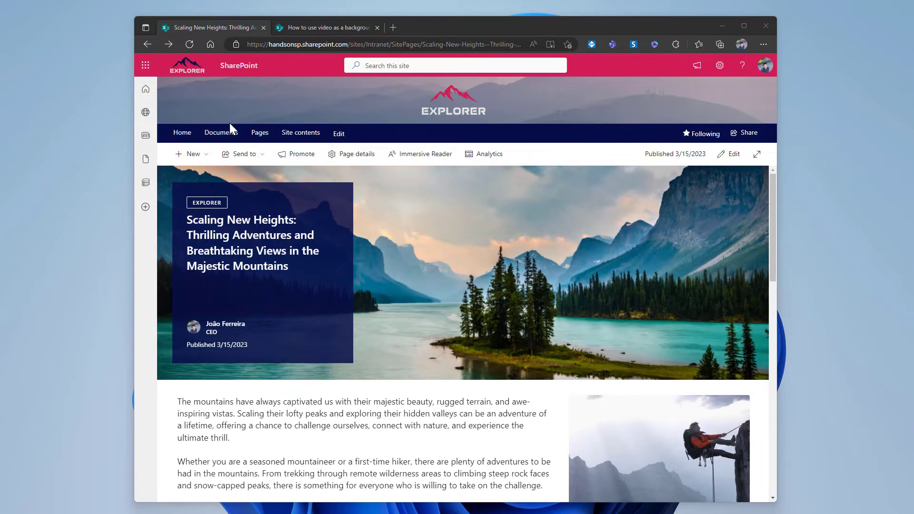
Navigate to the site's Documents library and enter the Videos folder.
{"action": "left_click", "coordinate": [222, 132]}
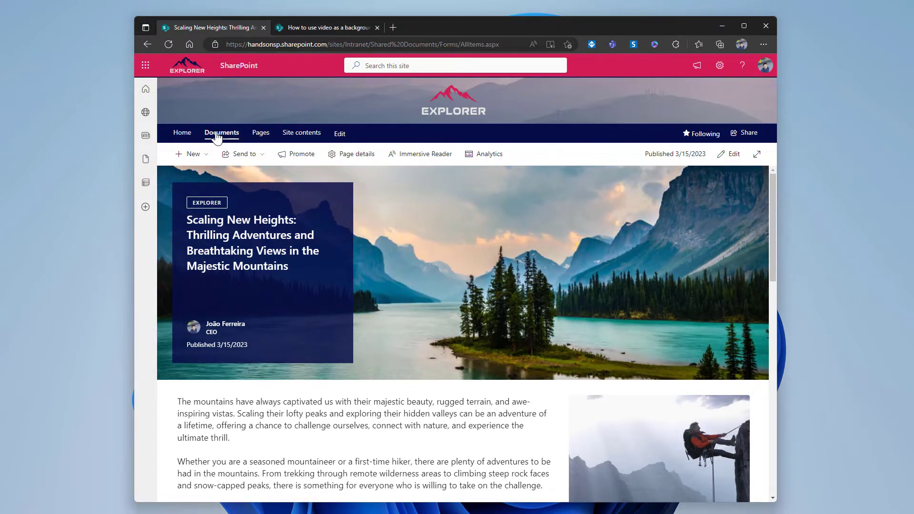
{"action": "left_click", "coordinate": [222, 133]}
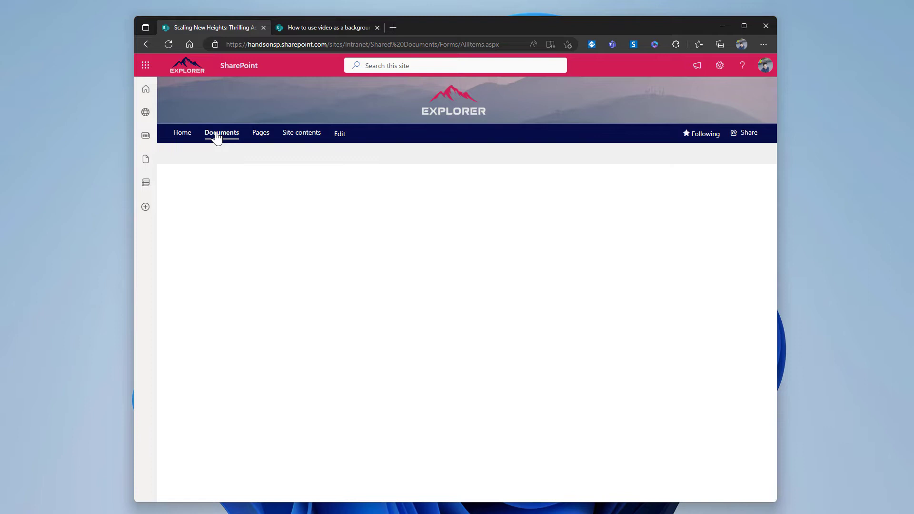
{"action": "left_click", "coordinate": [222, 133]}
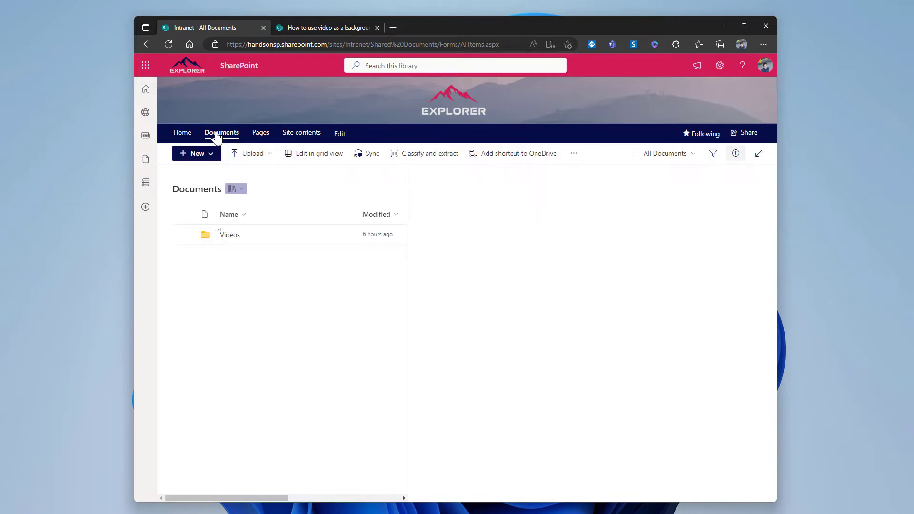
{"action": "left_click", "coordinate": [735, 153]}
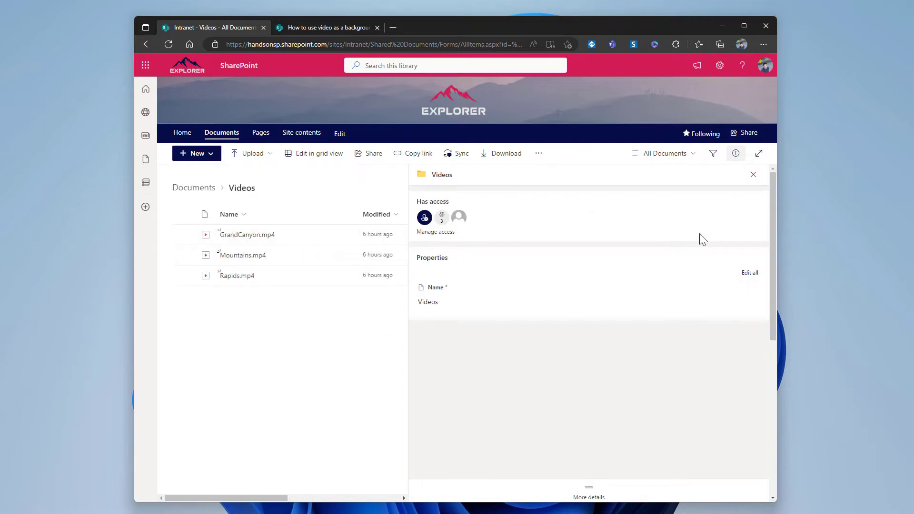
Close the details pane, view the three videos as tiles, then return to list view.
{"action": "left_click", "coordinate": [752, 174]}
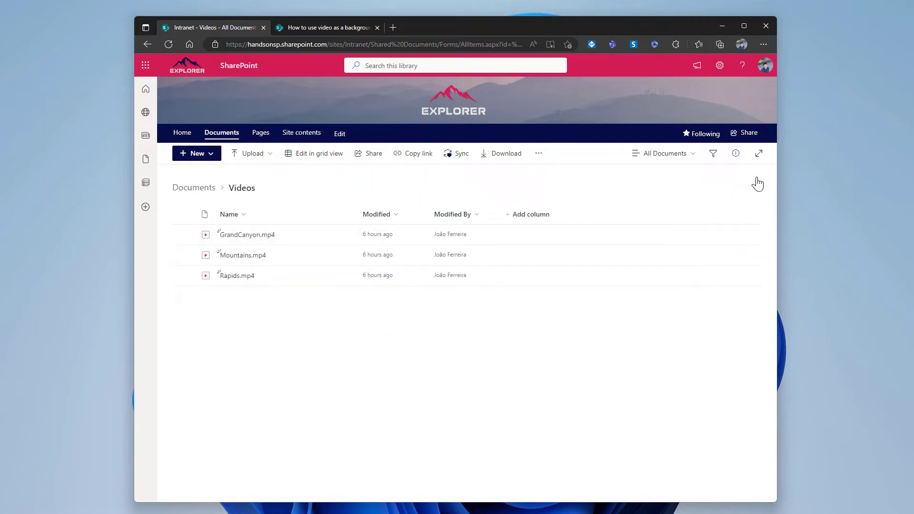
{"action": "left_click", "coordinate": [663, 154]}
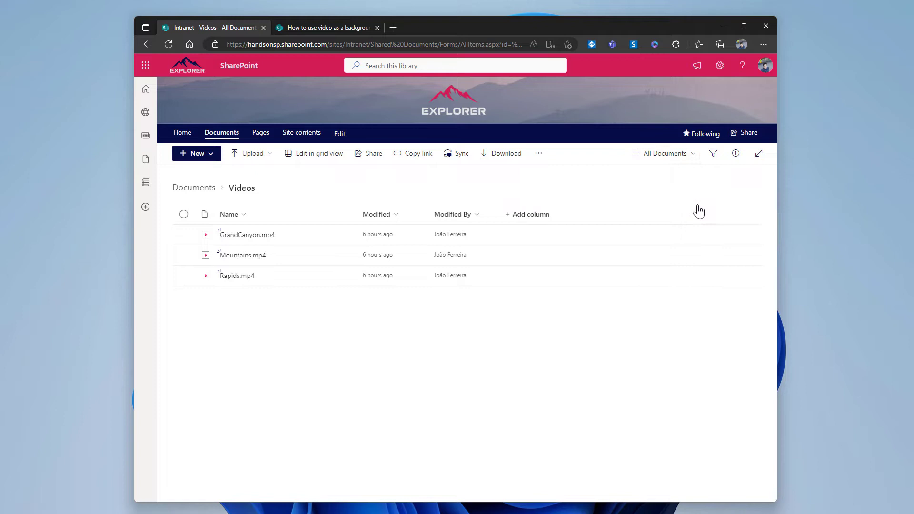
{"action": "left_click", "coordinate": [663, 153]}
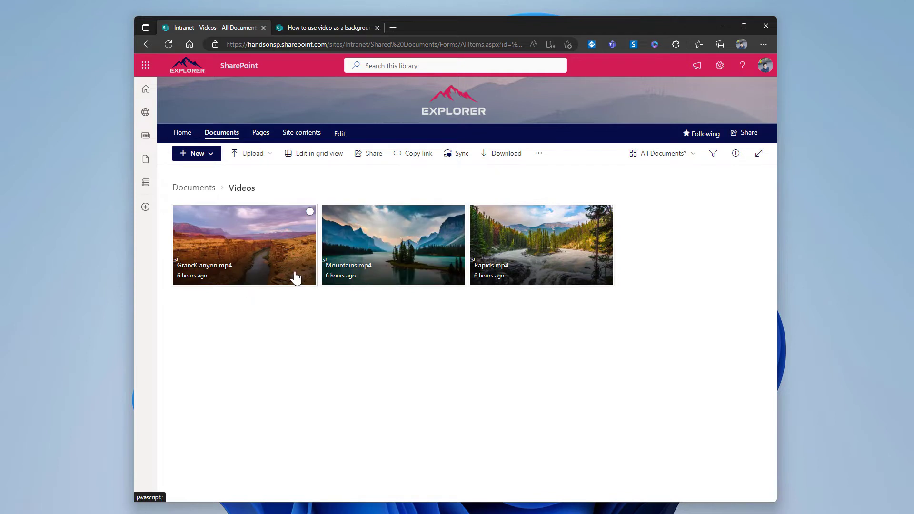
{"action": "mouse_move", "coordinate": [308, 360]}
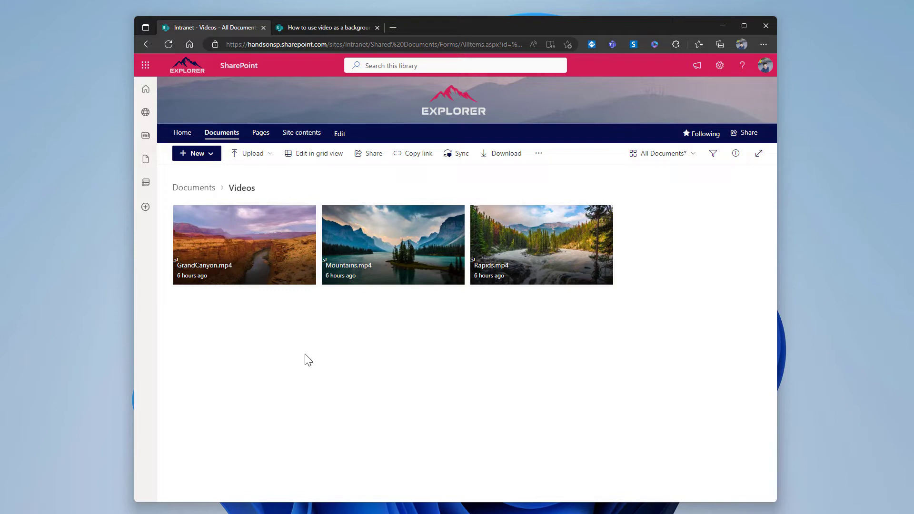
{"action": "mouse_move", "coordinate": [313, 369]}
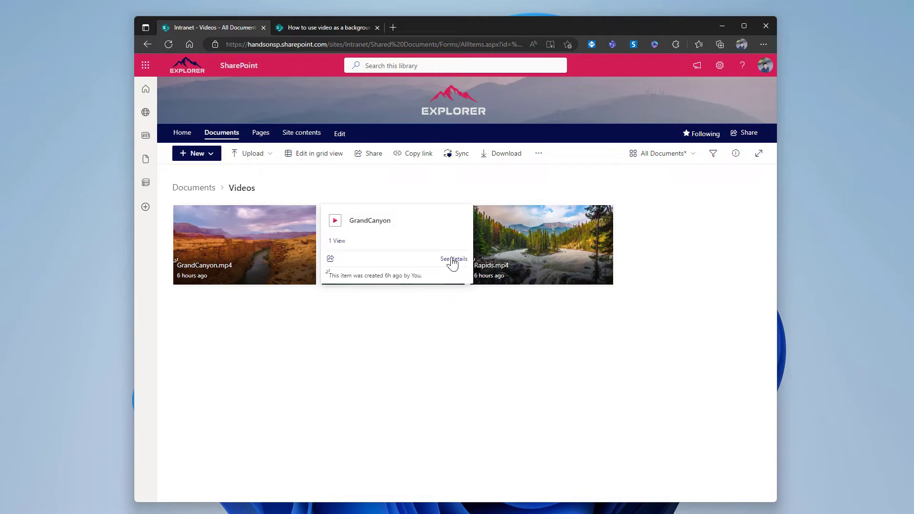
{"action": "left_click", "coordinate": [454, 259]}
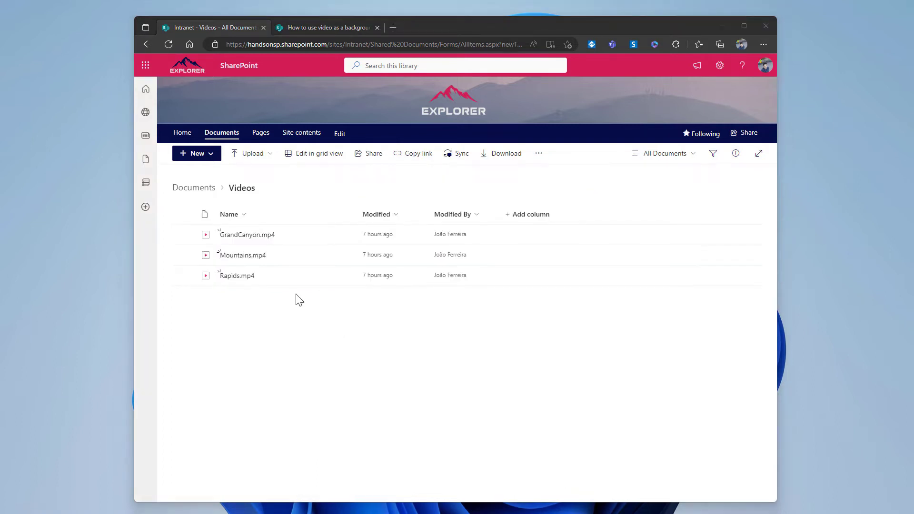
Return to the site home page and start a new site page from New > Page.
{"action": "left_click", "coordinate": [182, 133]}
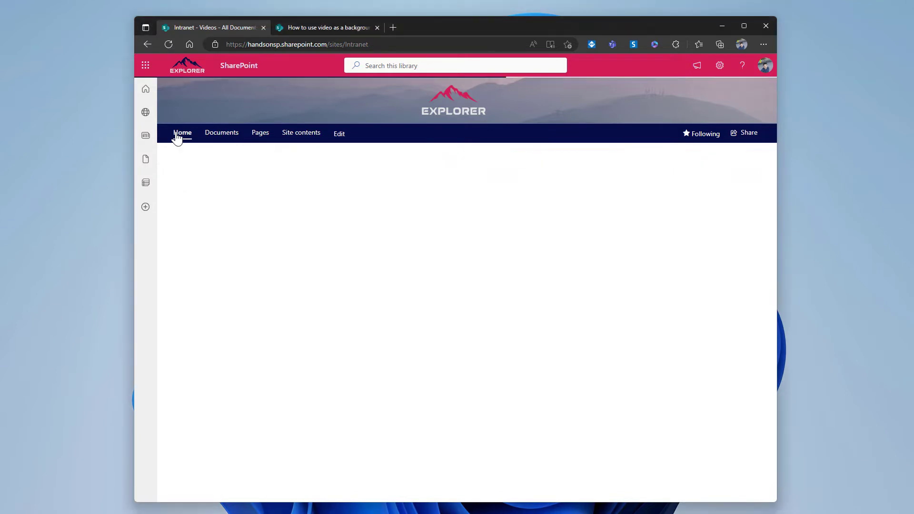
{"action": "left_click", "coordinate": [181, 132]}
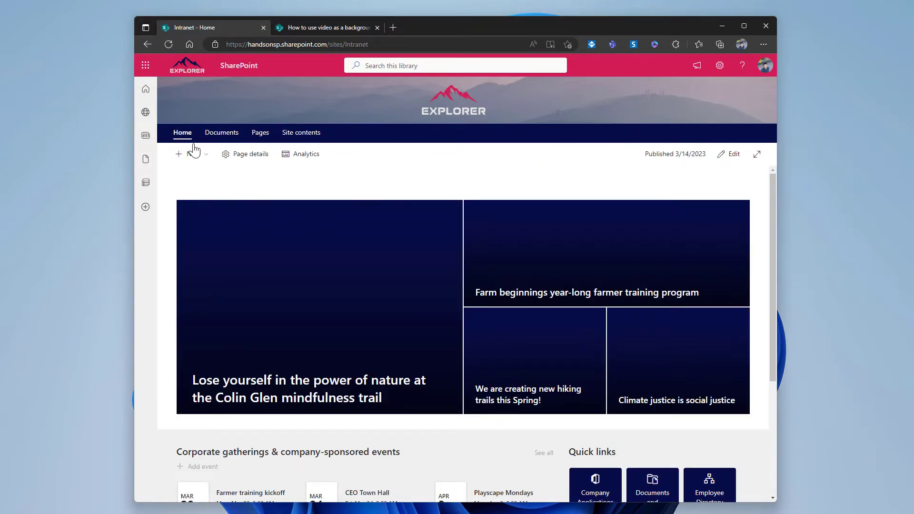
{"action": "left_click", "coordinate": [190, 155]}
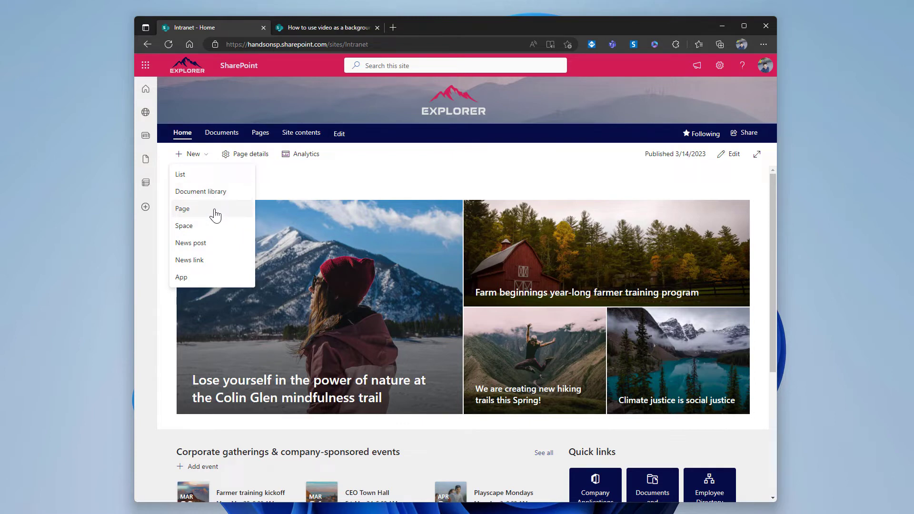
{"action": "left_click", "coordinate": [182, 208]}
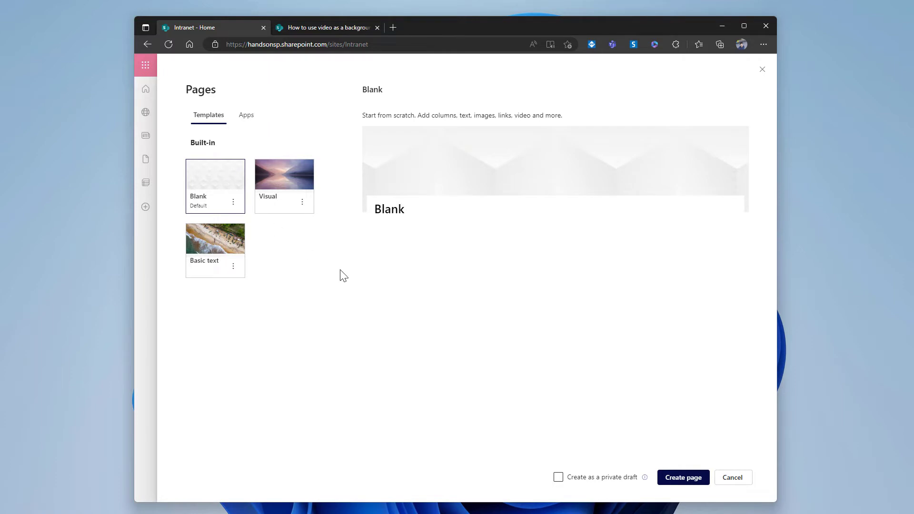
Create a Blank page and title it Video Background.
{"action": "left_click", "coordinate": [682, 477]}
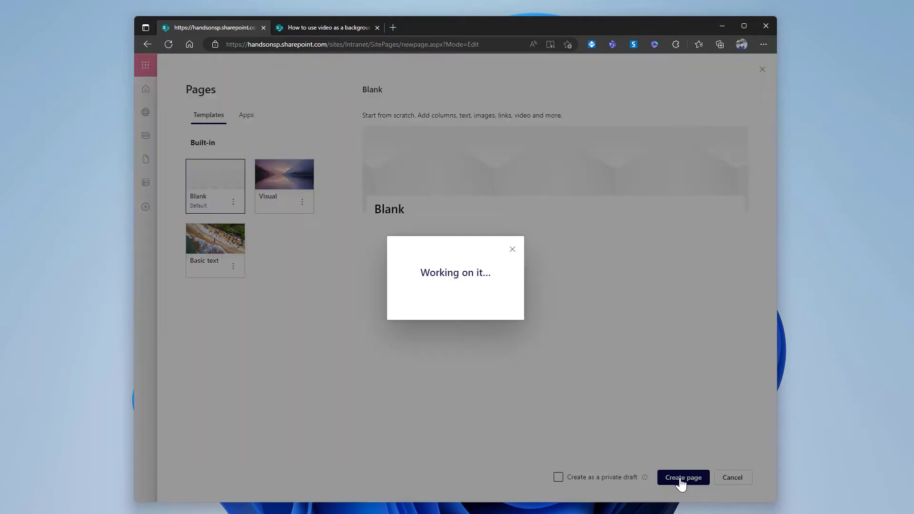
{"action": "left_click", "coordinate": [683, 477]}
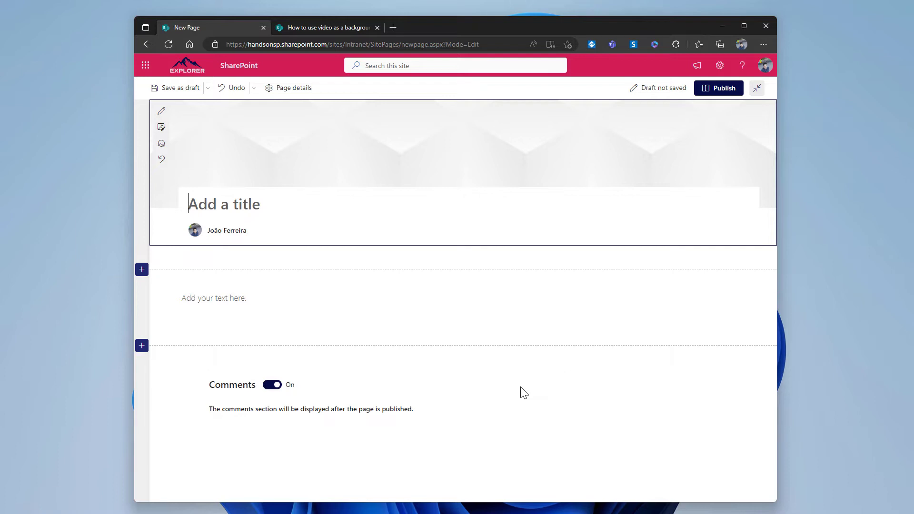
{"action": "type", "text": "Video Background"}
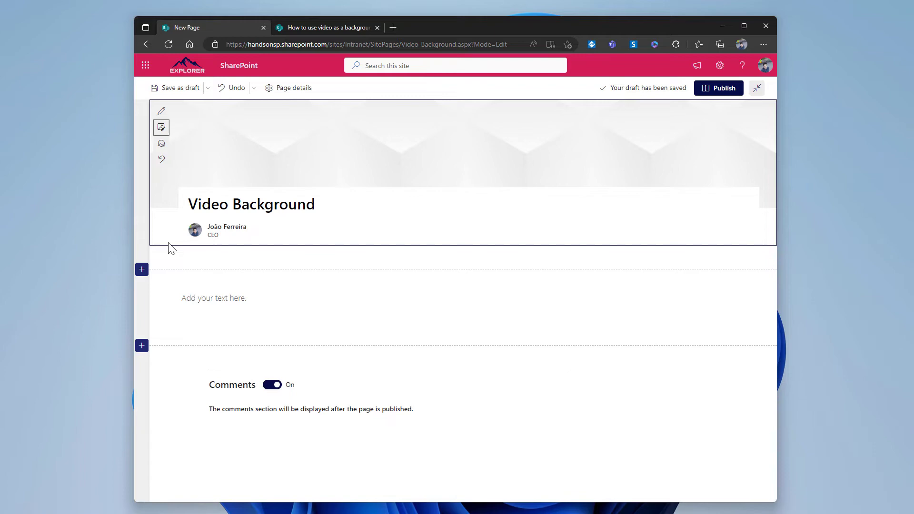
{"action": "mouse_move", "coordinate": [161, 127]}
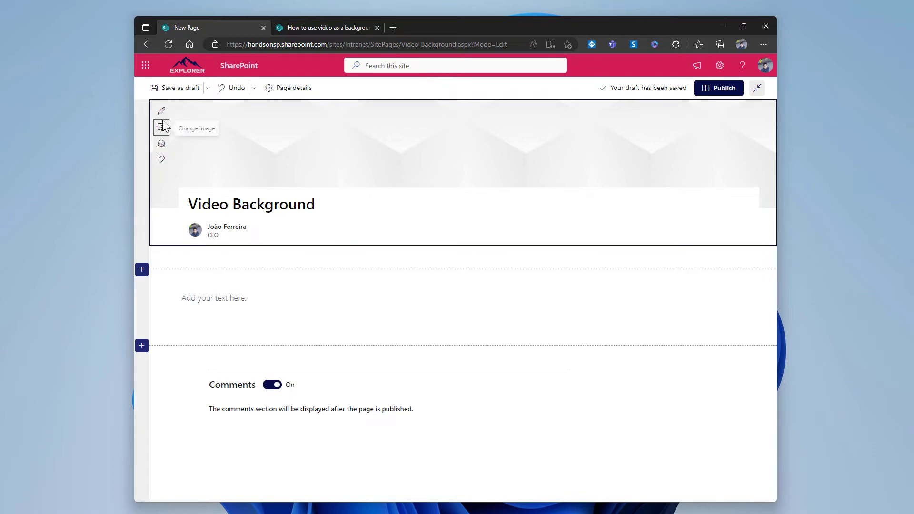
Upload the Grand Canyon photo as the title area's background image.
{"action": "left_click", "coordinate": [162, 126]}
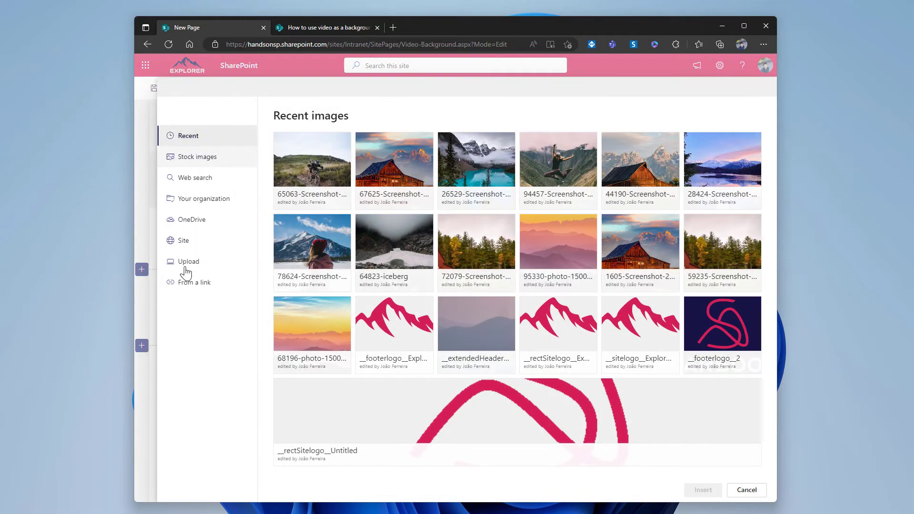
{"action": "left_click", "coordinate": [188, 261]}
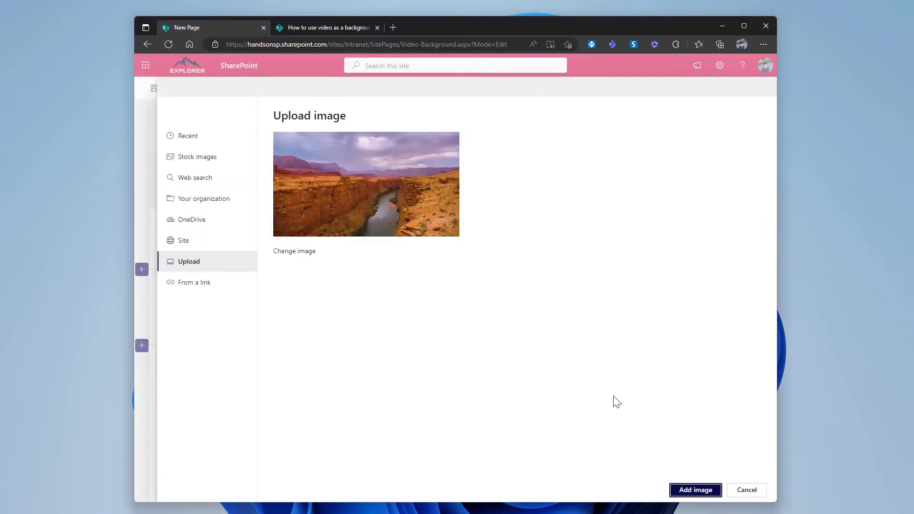
{"action": "left_click", "coordinate": [695, 489]}
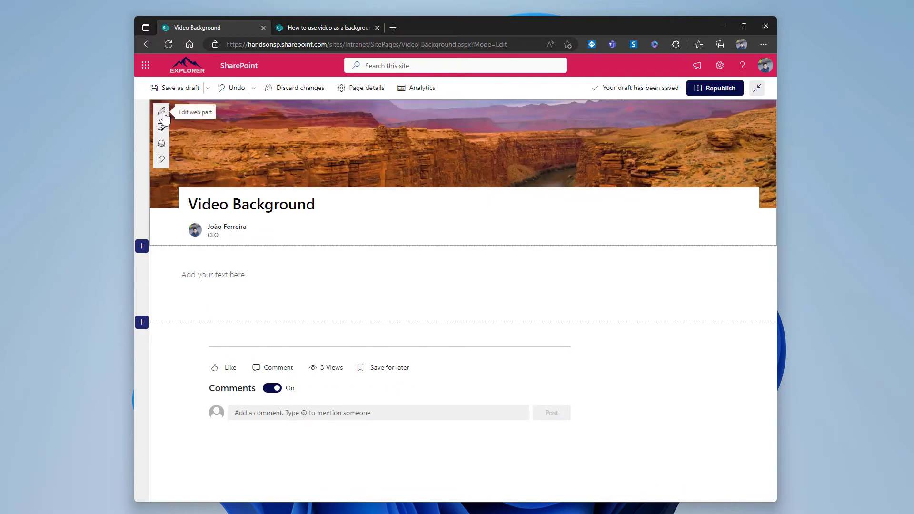
Switch the title area to the Color block layout.
{"action": "left_click", "coordinate": [162, 112]}
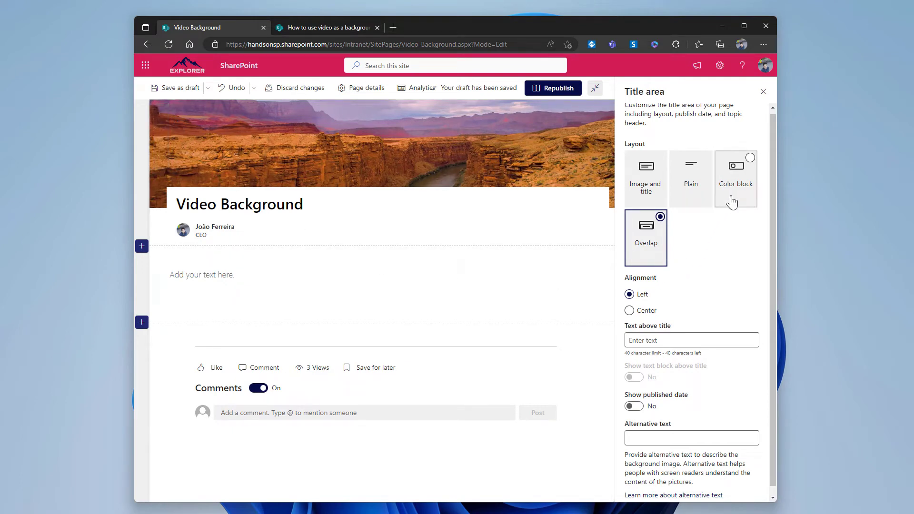
{"action": "left_click", "coordinate": [735, 176]}
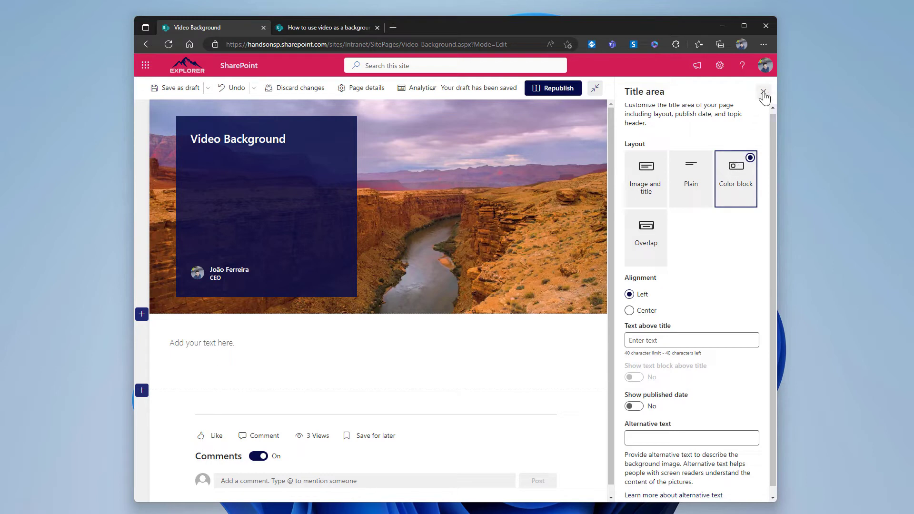
{"action": "left_click", "coordinate": [764, 95]}
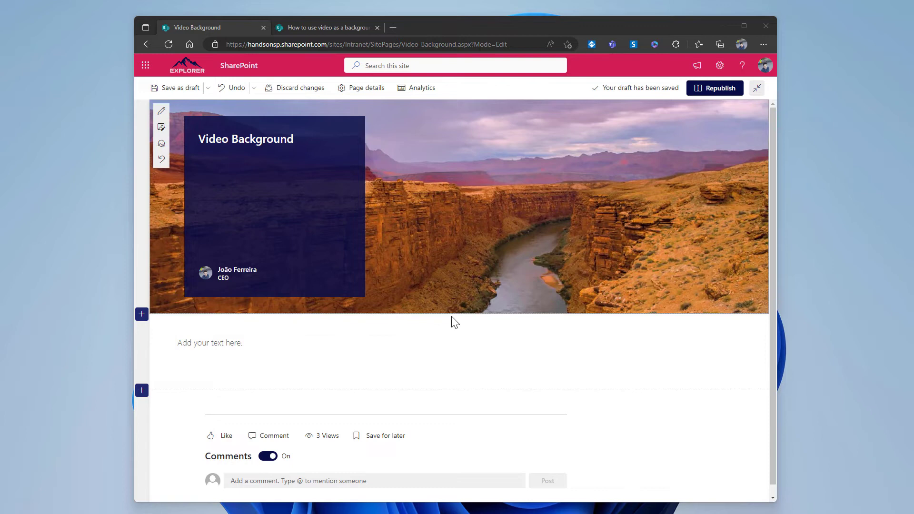
Add a Modern Script Editor web part below the header, then switch to the blog article.
{"action": "left_click", "coordinate": [141, 390]}
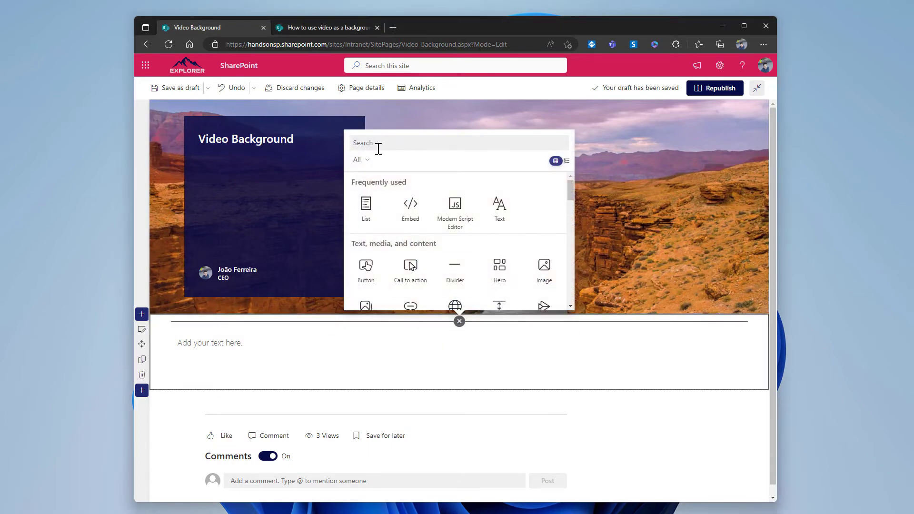
{"action": "type", "text": "scr"}
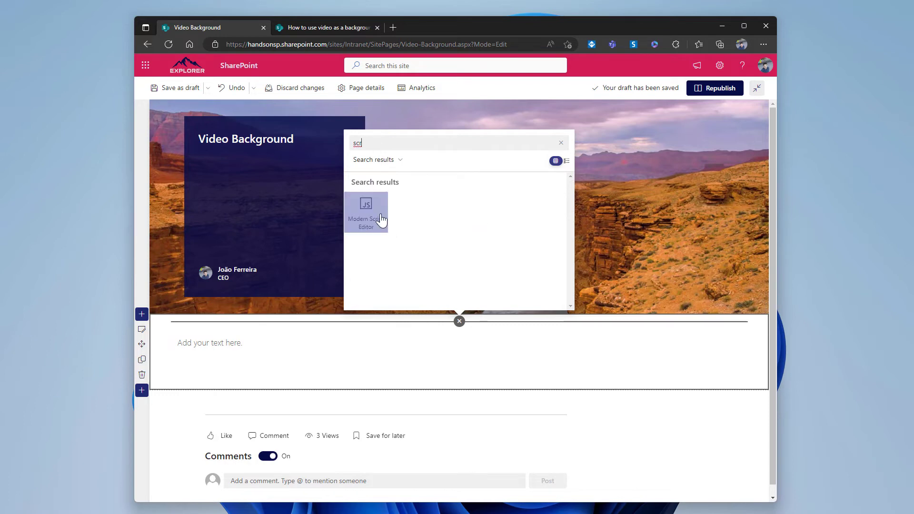
{"action": "left_click", "coordinate": [365, 211]}
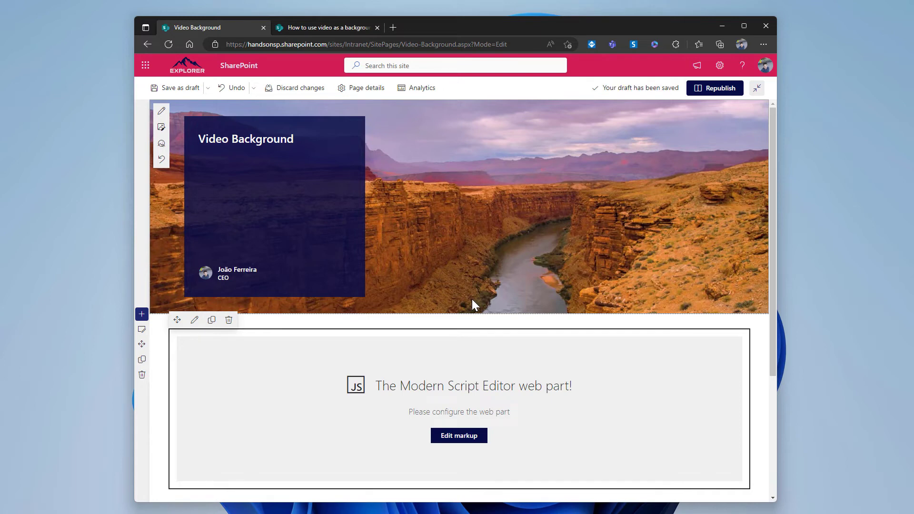
{"action": "left_click", "coordinate": [326, 28]}
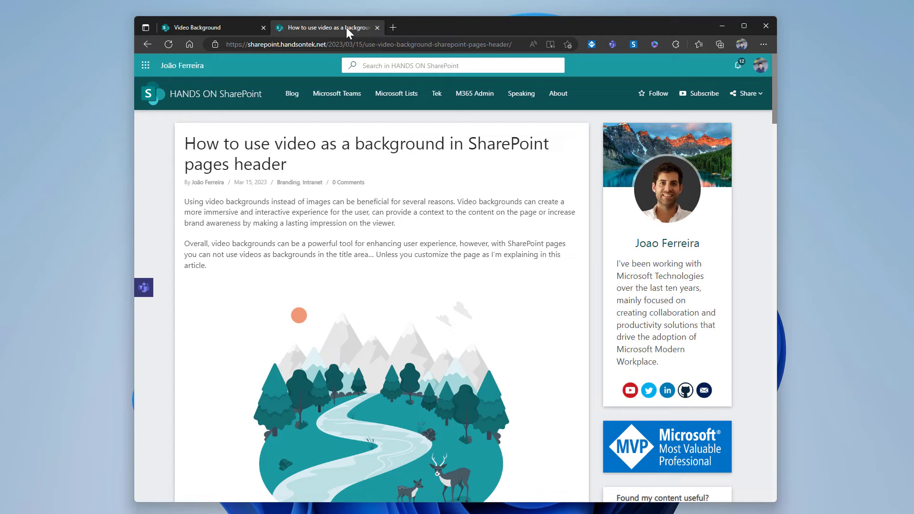
{"action": "mouse_move", "coordinate": [344, 237]}
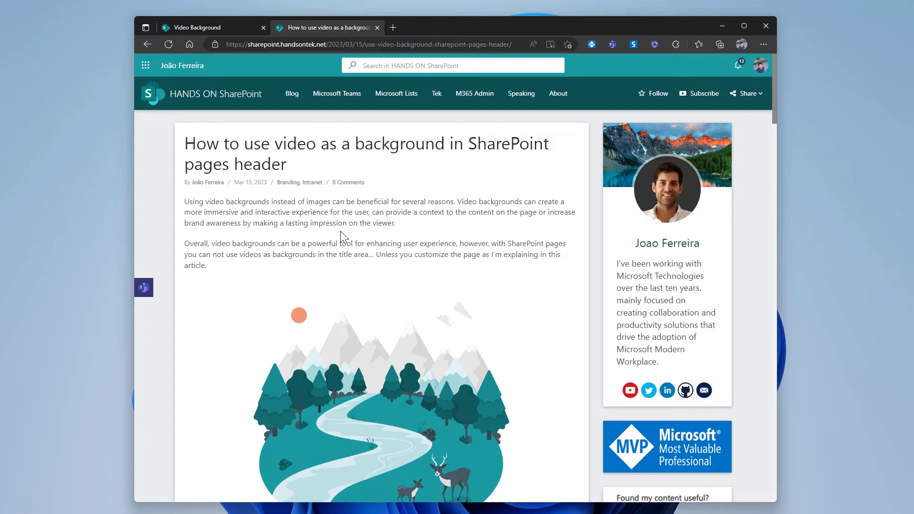
Copy the video script from the blog post and return to the Video Background page.
{"action": "scroll", "scroll_direction": "down", "scroll_amount": 3}
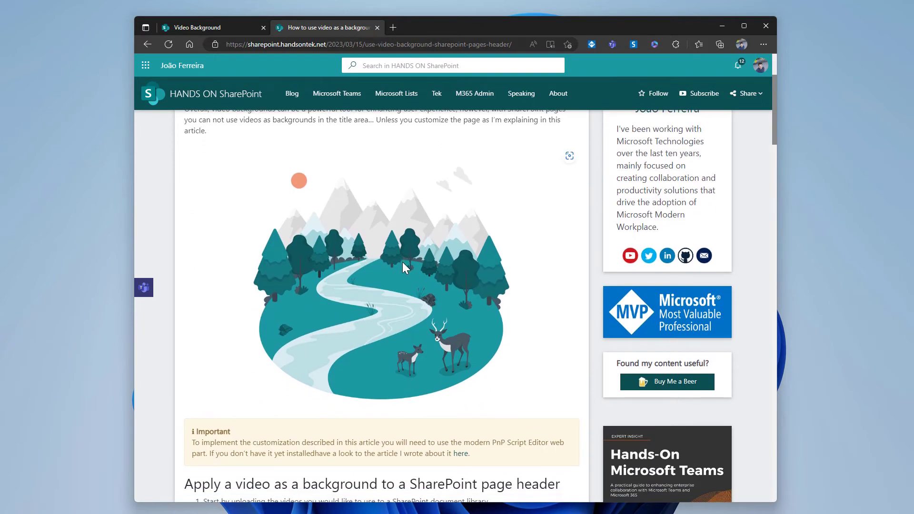
{"action": "scroll", "scroll_direction": "down", "scroll_amount": 3}
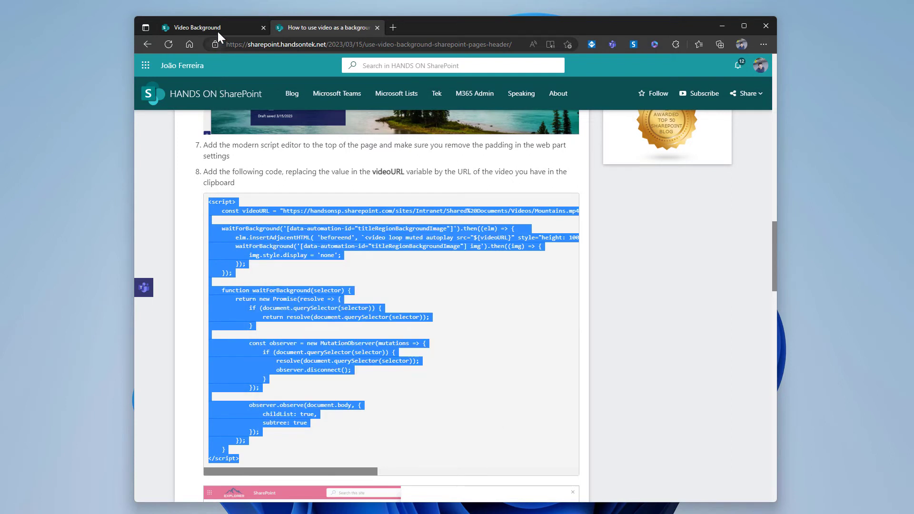
{"action": "mouse_move", "coordinate": [197, 27]}
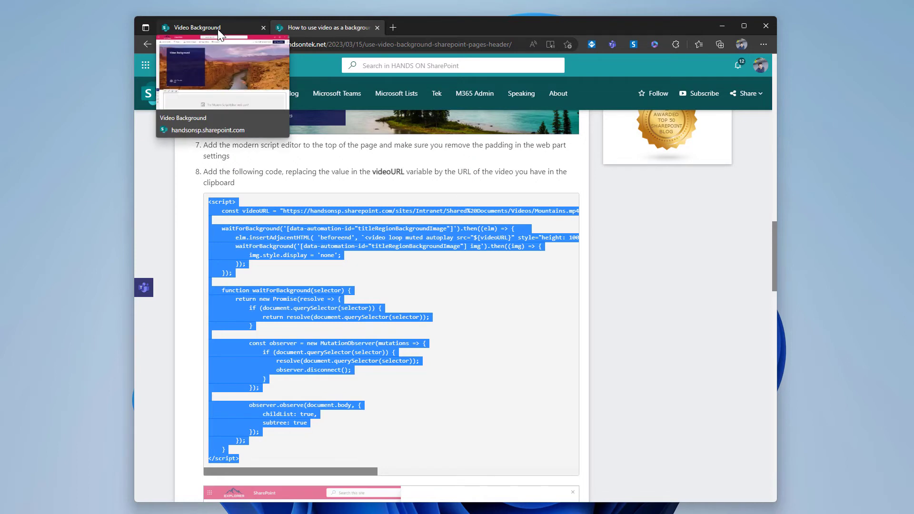
{"action": "left_click", "coordinate": [212, 28]}
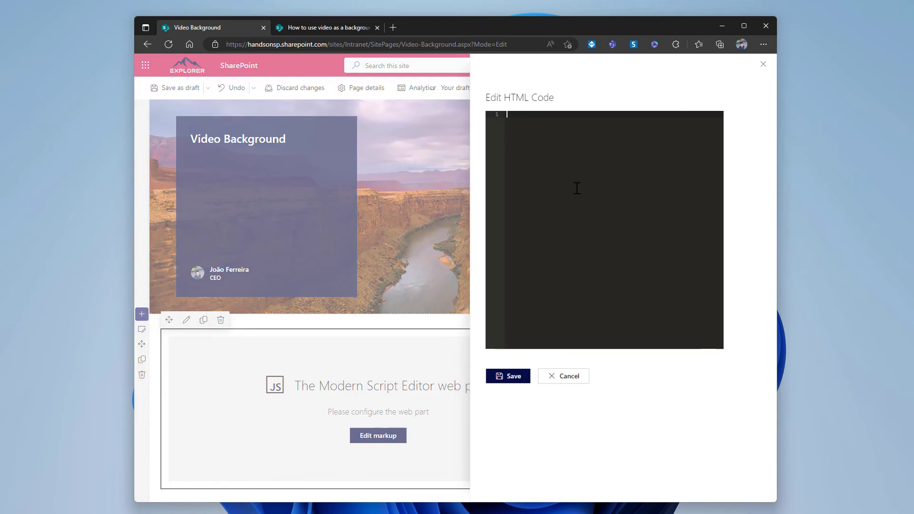
Paste the script, point videoURL to the GrandCanyon.mp4 link, and save it into the web part.
{"action": "right_click", "coordinate": [577, 189]}
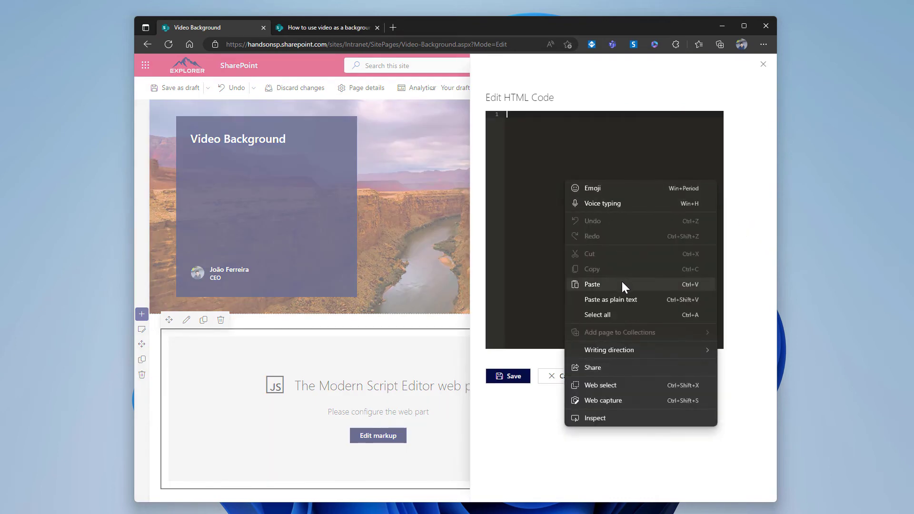
{"action": "left_click", "coordinate": [591, 284]}
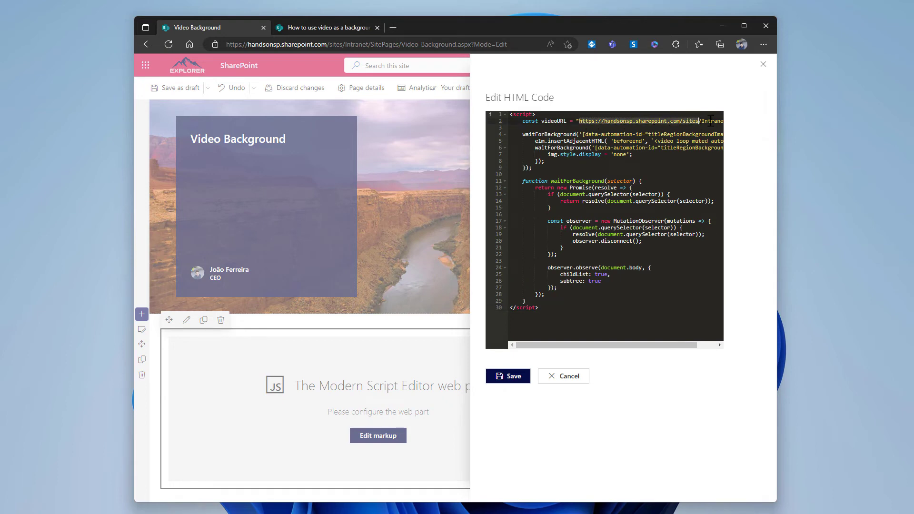
{"action": "scroll", "scroll_direction": "right", "scroll_amount": 3}
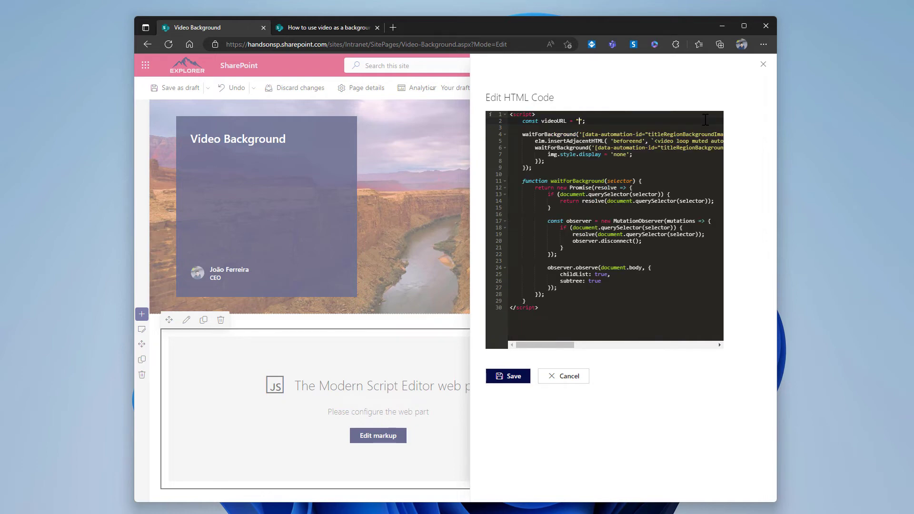
{"action": "type", "text": "https://handsonsp.sharepoint.com/sites/Intranet/Shared%20Documents/Videos/GrandCanyon.mp4"}
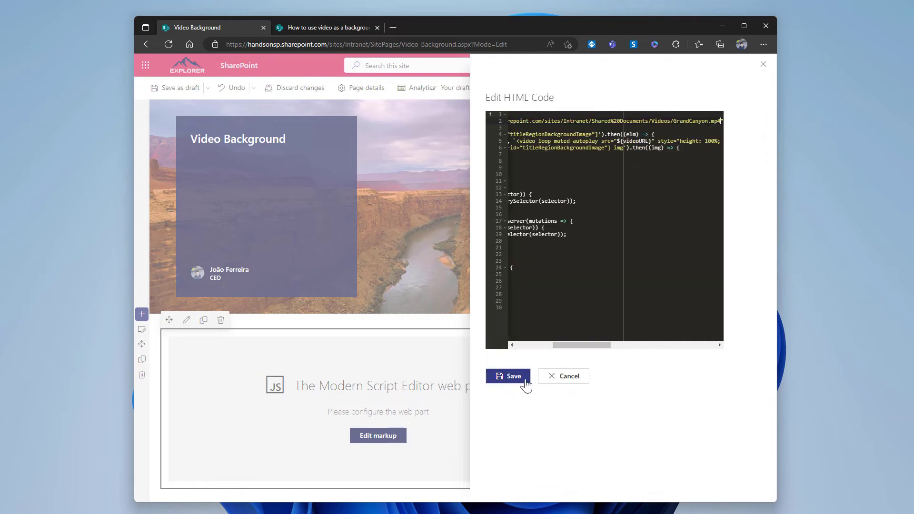
{"action": "left_click", "coordinate": [512, 376]}
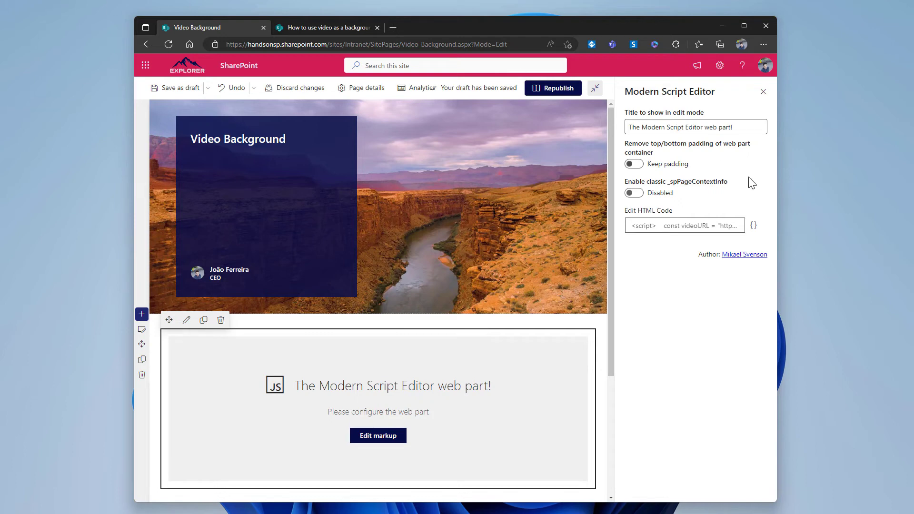
Turn on Remove padding for the script web part and republish the page.
{"action": "left_click", "coordinate": [633, 164]}
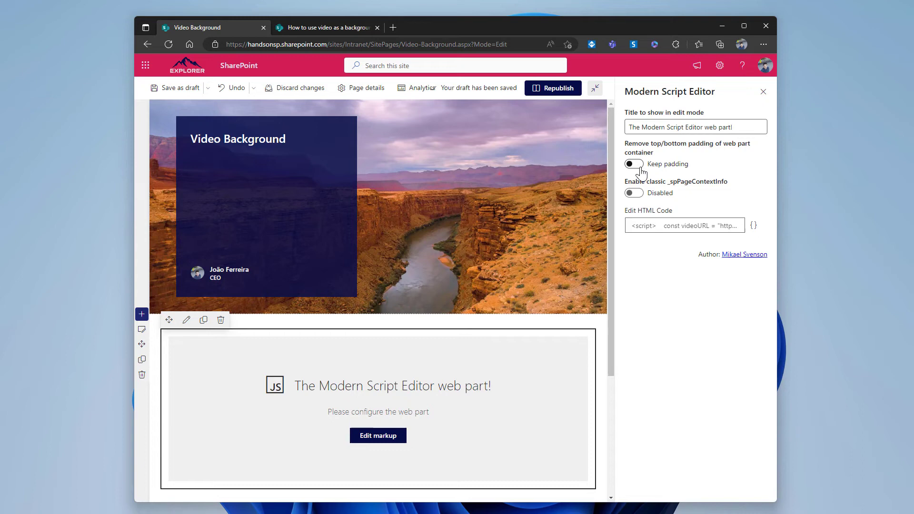
{"action": "left_click", "coordinate": [633, 164]}
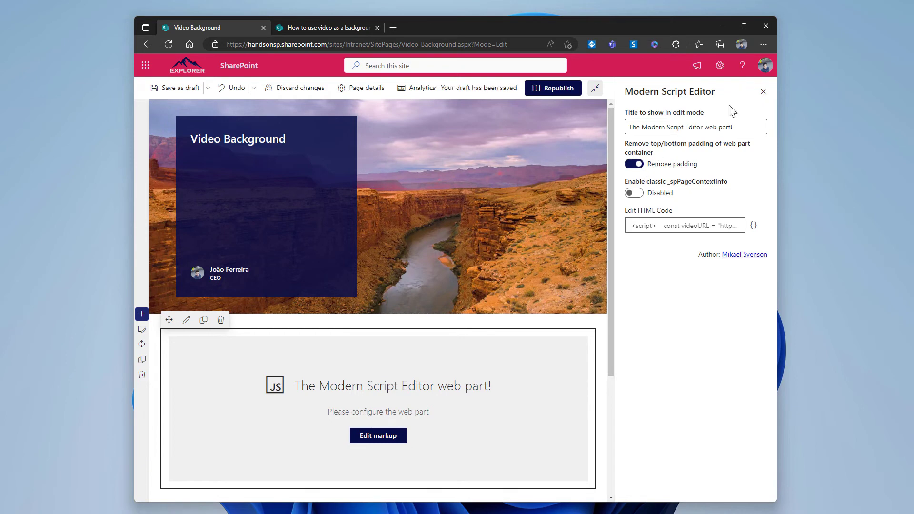
{"action": "left_click", "coordinate": [763, 92]}
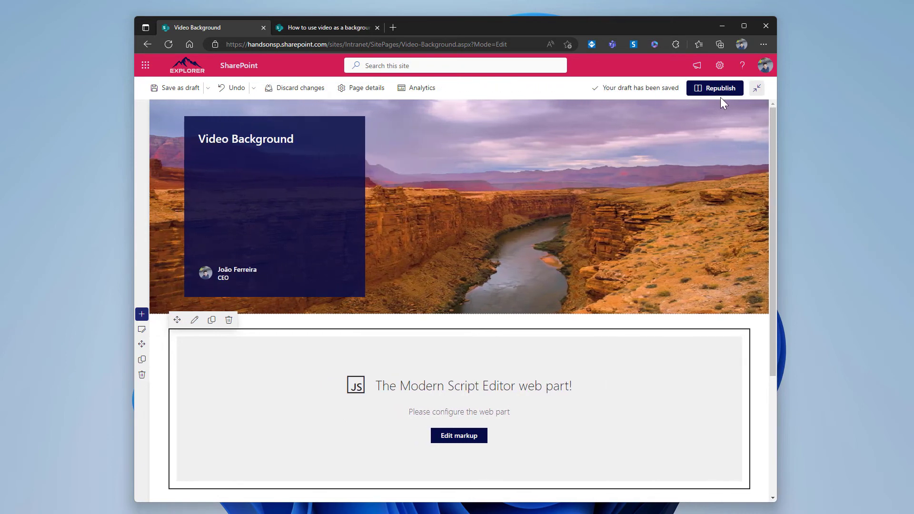
{"action": "left_click", "coordinate": [719, 88]}
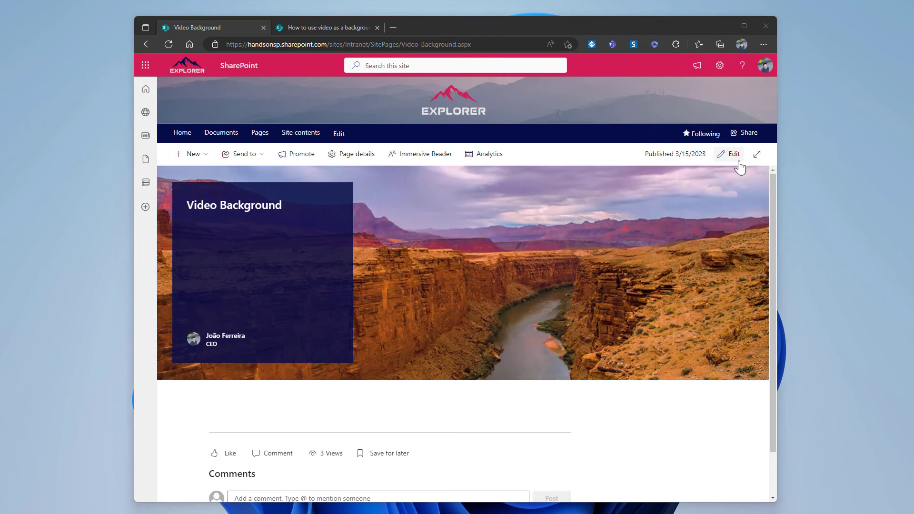
Edit the published page and choose Save as template from the save options.
{"action": "left_click", "coordinate": [733, 154]}
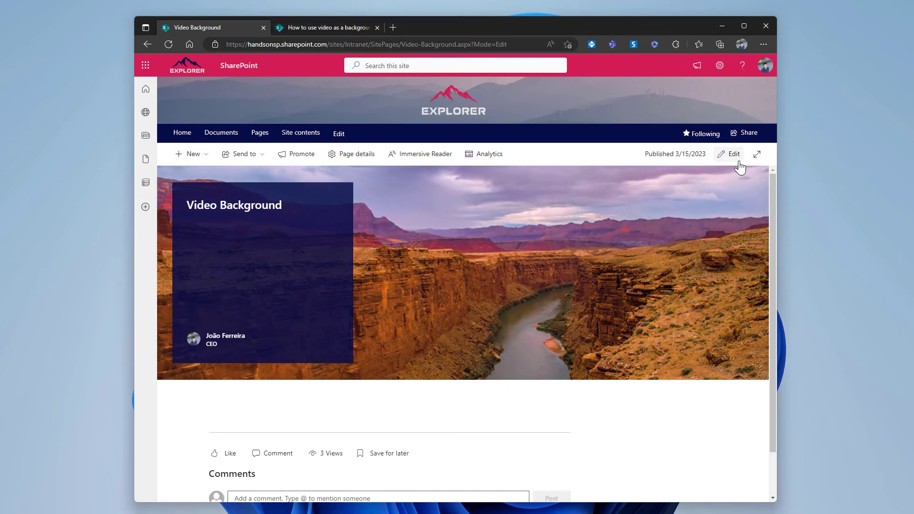
{"action": "left_click", "coordinate": [729, 155]}
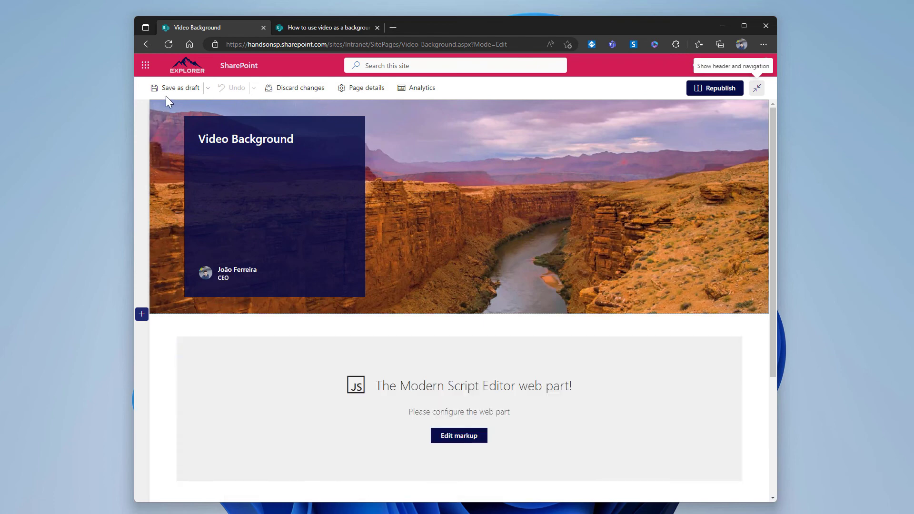
{"action": "left_click", "coordinate": [207, 88]}
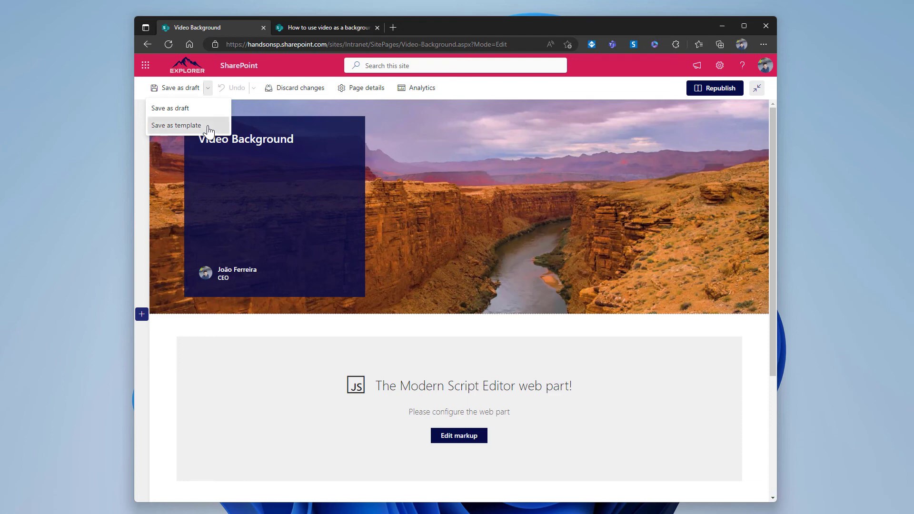
{"action": "left_click", "coordinate": [176, 126]}
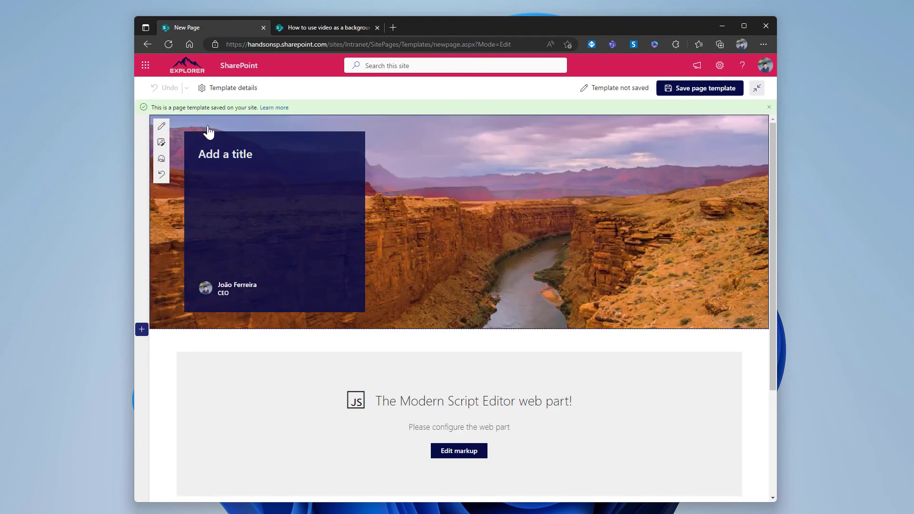
{"action": "mouse_move", "coordinate": [227, 132]}
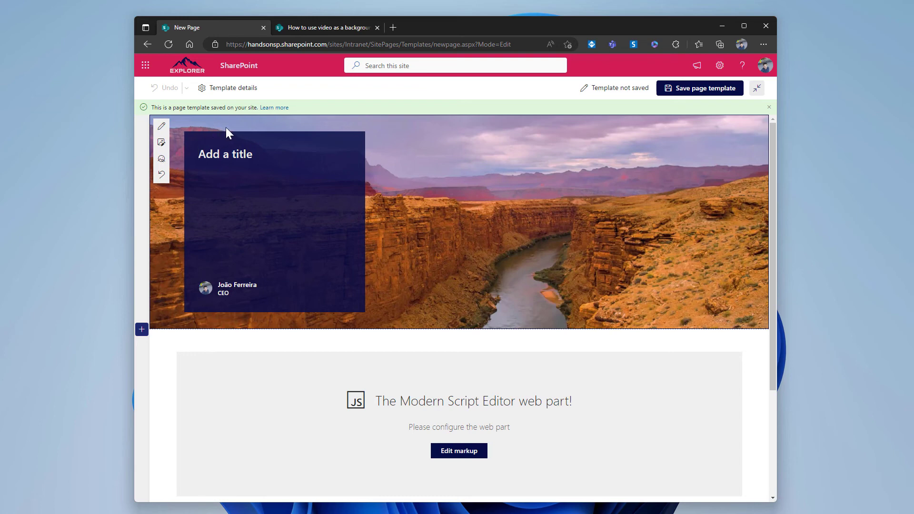
{"action": "mouse_move", "coordinate": [240, 160]}
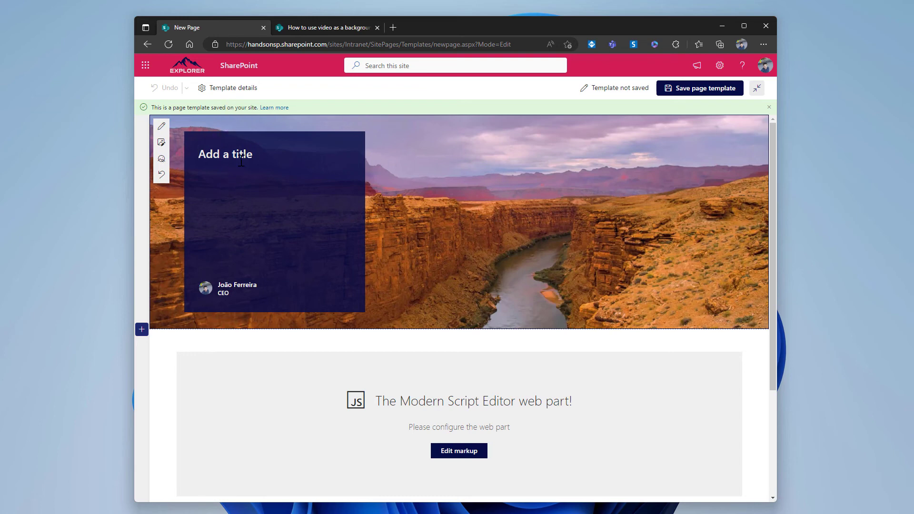
Title the template Video and save the page template.
{"action": "left_click", "coordinate": [698, 88]}
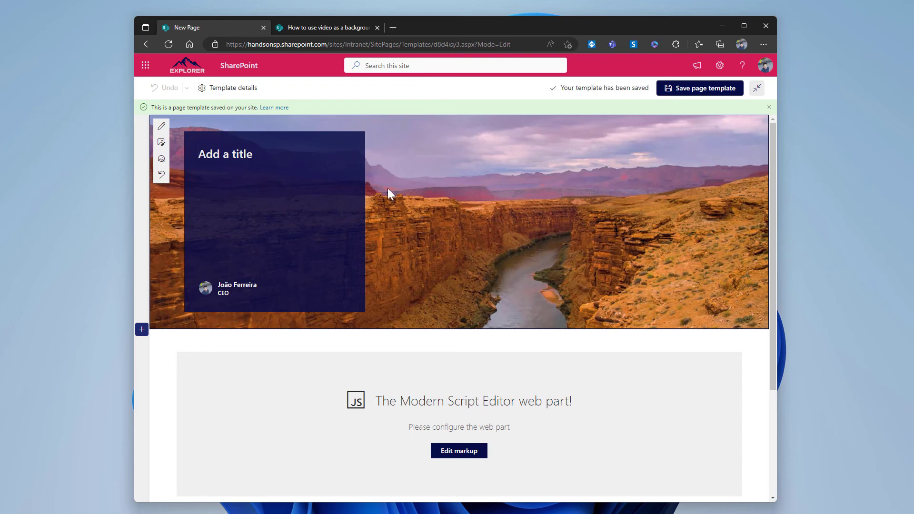
{"action": "type", "text": "Vide"}
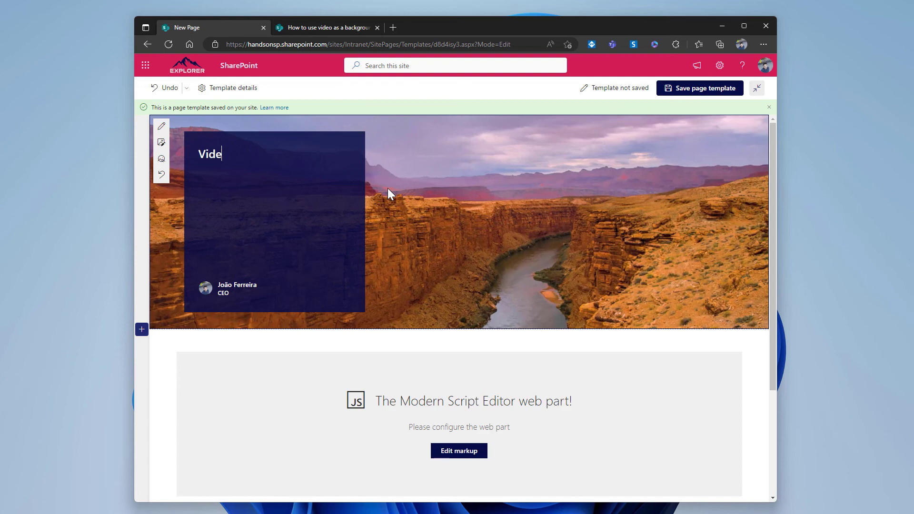
{"action": "type", "text": "o"}
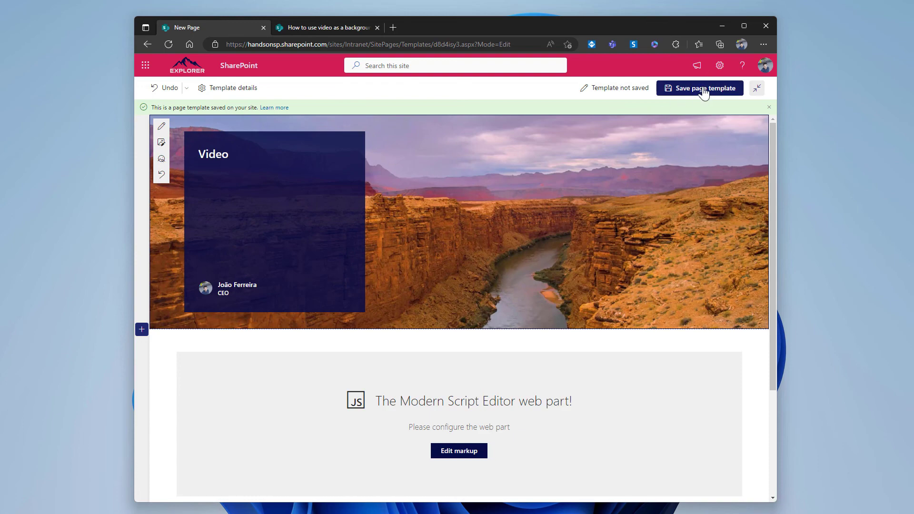
{"action": "left_click", "coordinate": [699, 88]}
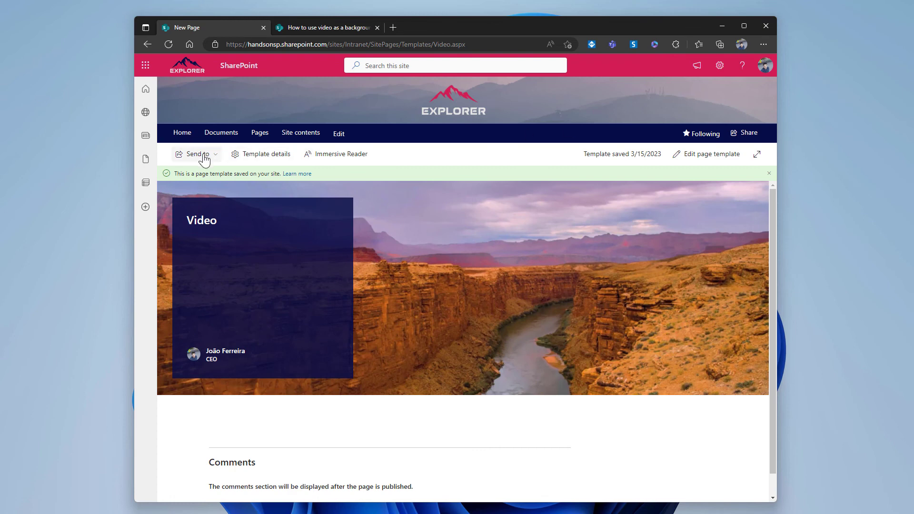
From the site home, create a new page using the saved Video template.
{"action": "left_click", "coordinate": [181, 133]}
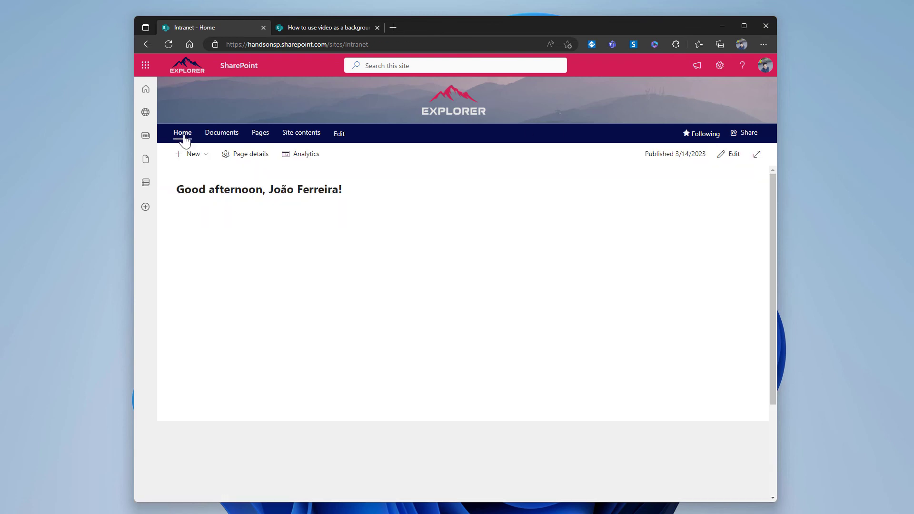
{"action": "left_click", "coordinate": [192, 154]}
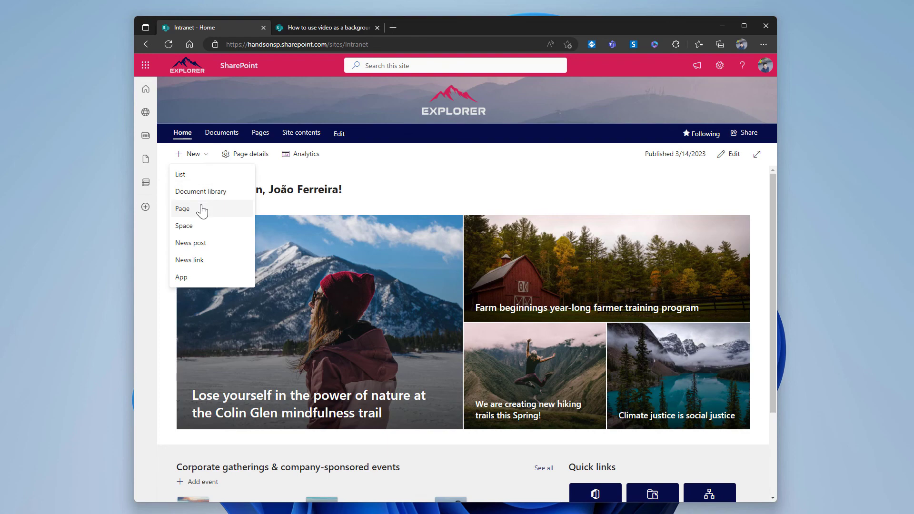
{"action": "left_click", "coordinate": [182, 209]}
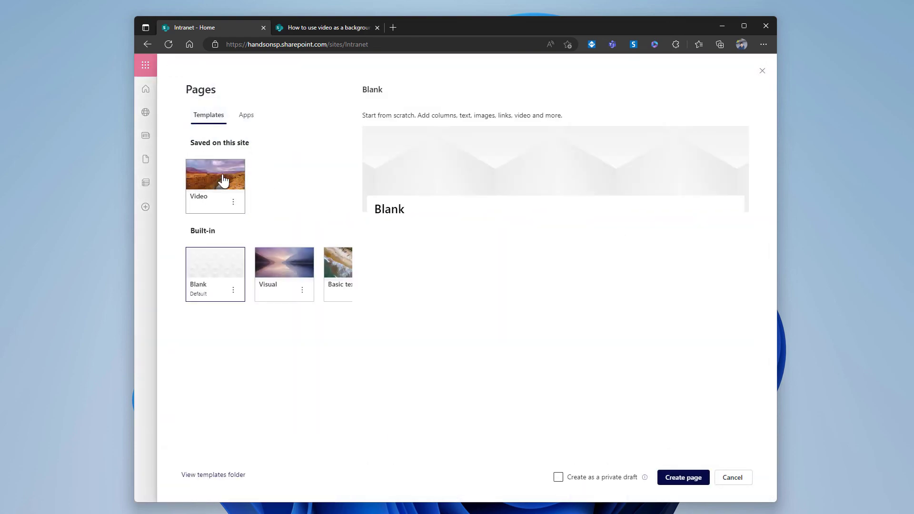
{"action": "left_click", "coordinate": [215, 173]}
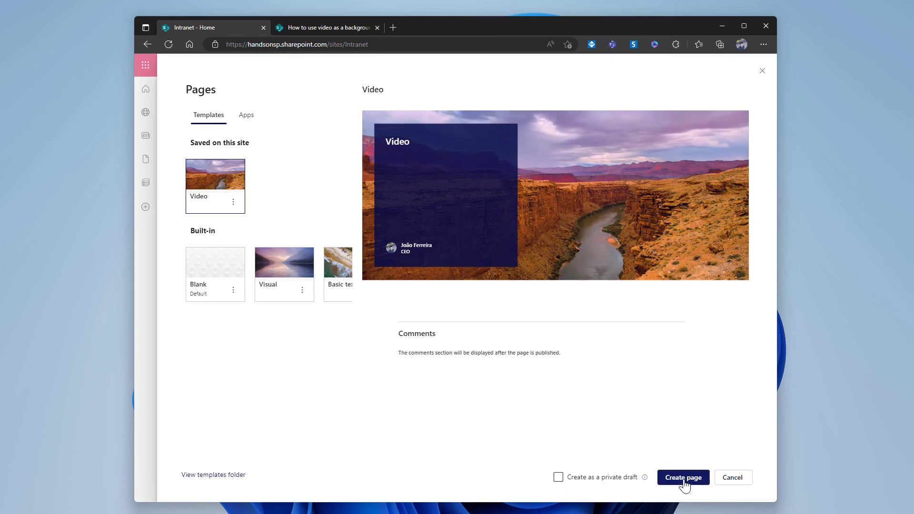
{"action": "left_click", "coordinate": [683, 477]}
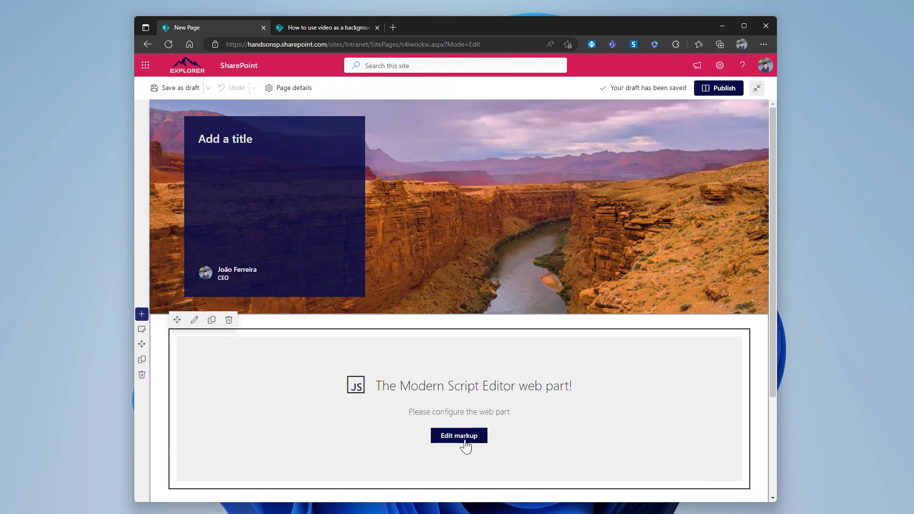
Review the web part's inherited video script in Edit markup and close the code panel unchanged.
{"action": "left_click", "coordinate": [459, 435]}
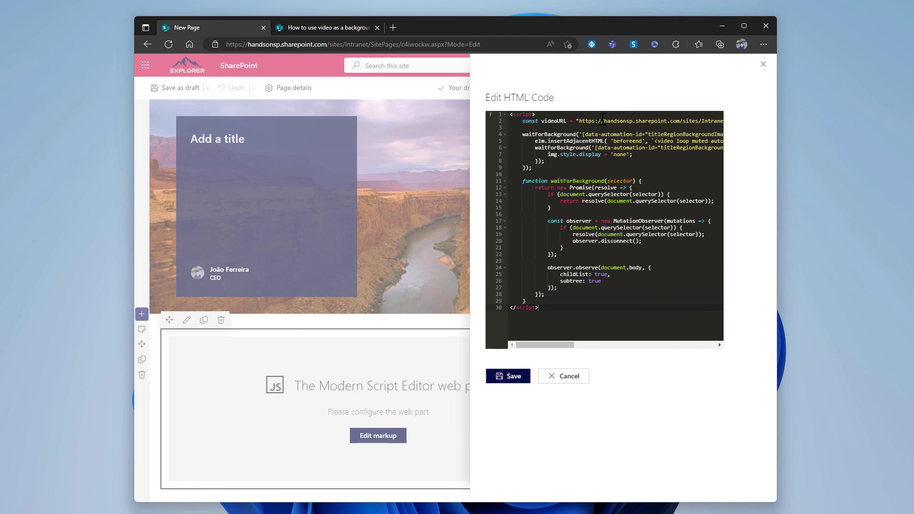
{"action": "mouse_move", "coordinate": [768, 84]}
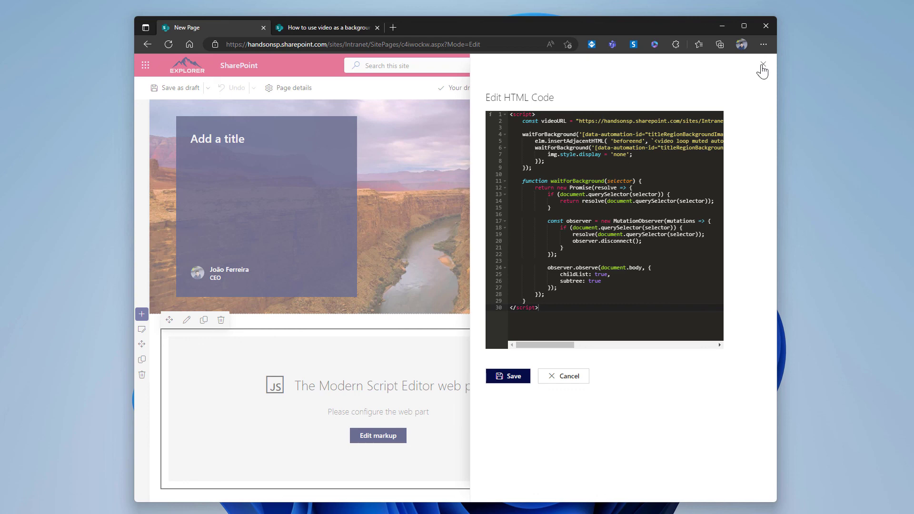
{"action": "left_click", "coordinate": [507, 375]}
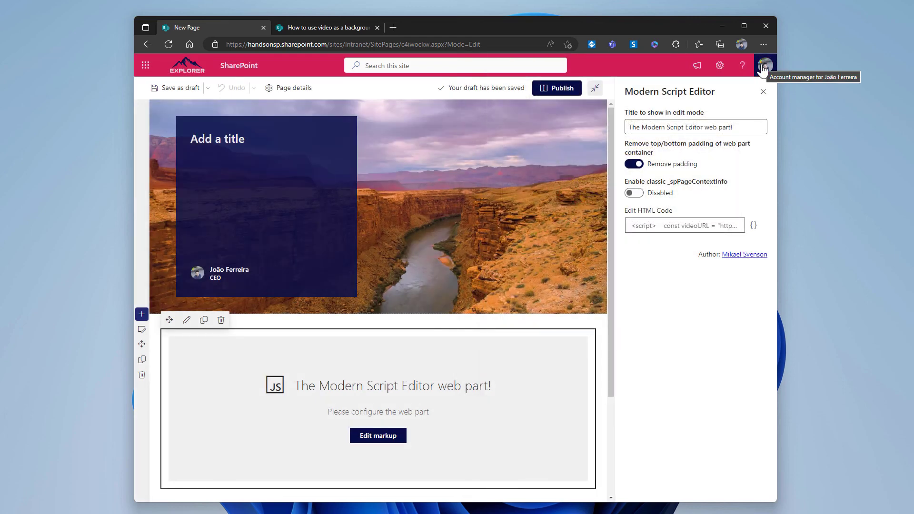